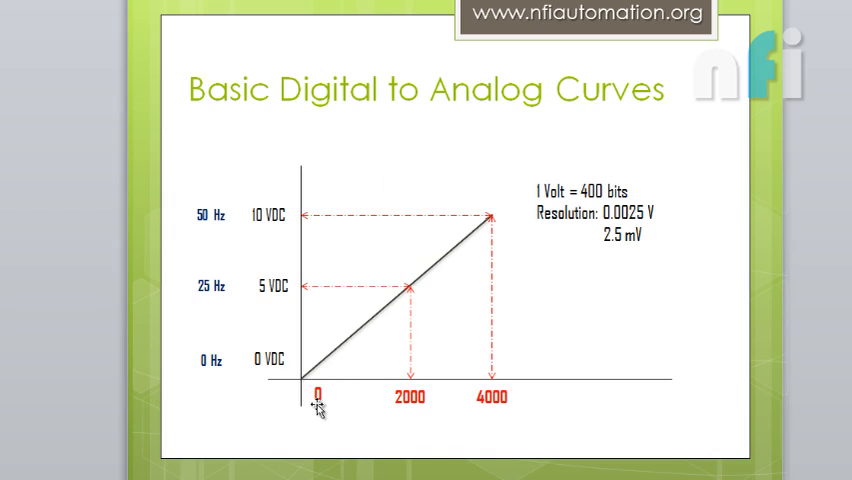
pyautogui.moveTo(388, 402)
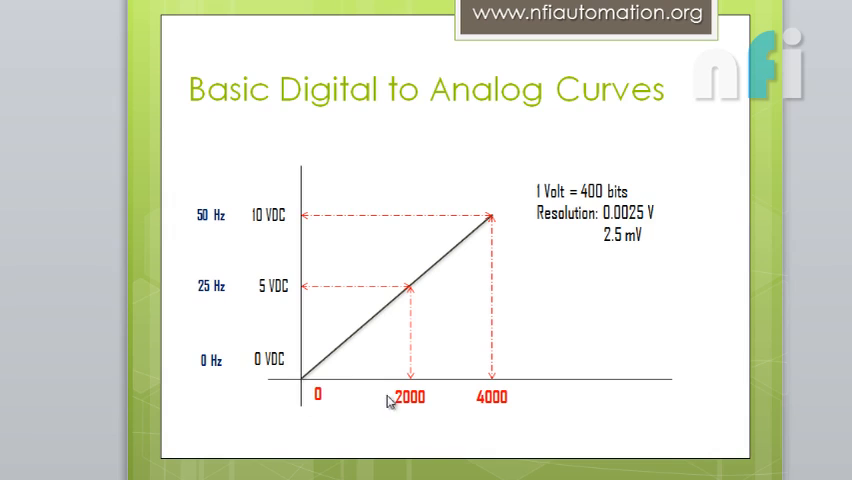
pyautogui.moveTo(300, 314)
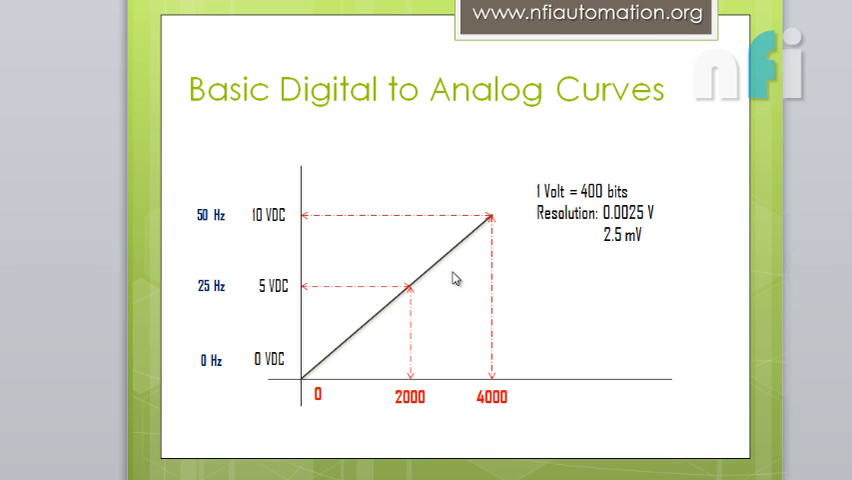
pyautogui.moveTo(570, 230)
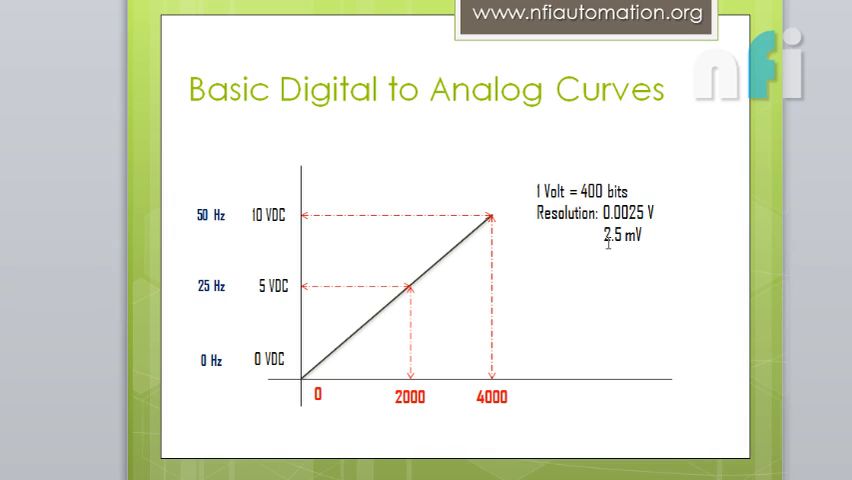
pyautogui.moveTo(384, 312)
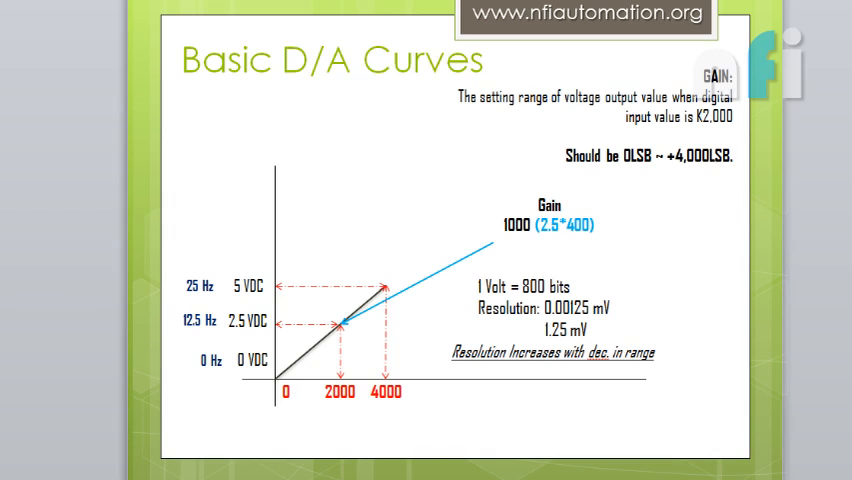
# Step: Advance the slideshow to the Basic D/A Curves slide explaining gain
pyautogui.press('Right')
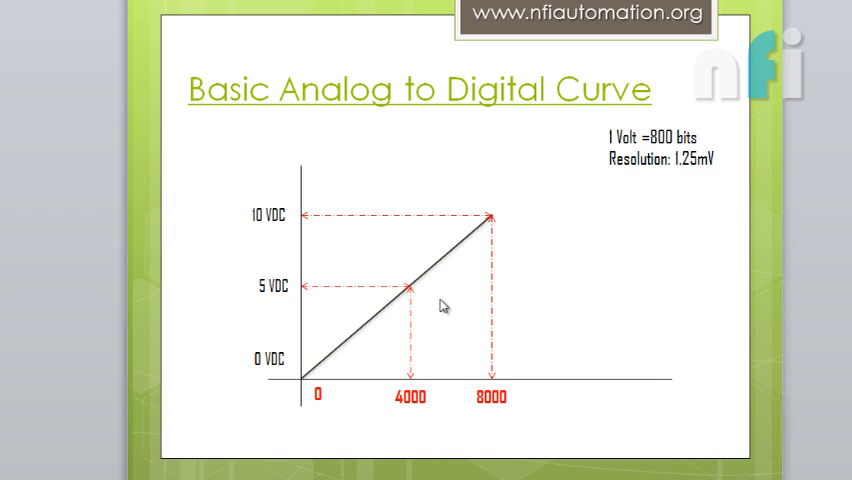
pyautogui.moveTo(464, 396)
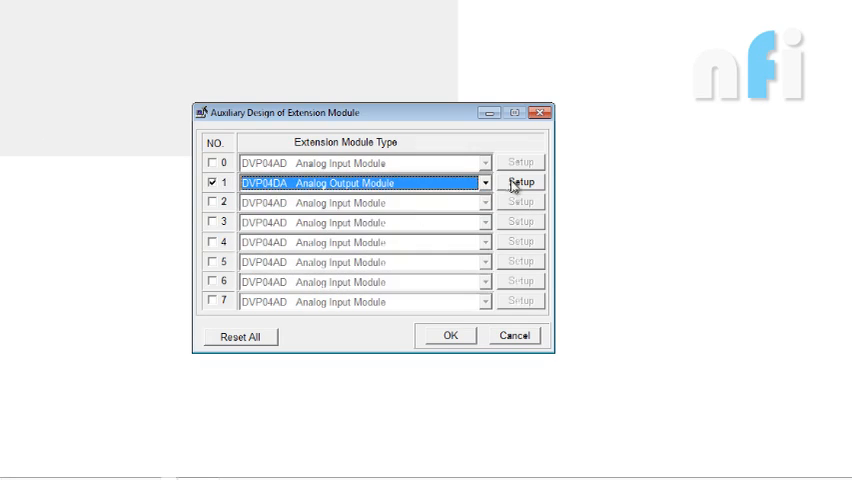
# Step: In the DVP04DA setup, add M1000-conditioned writes for the output mode and channel 1 output value
pyautogui.click(520, 182)
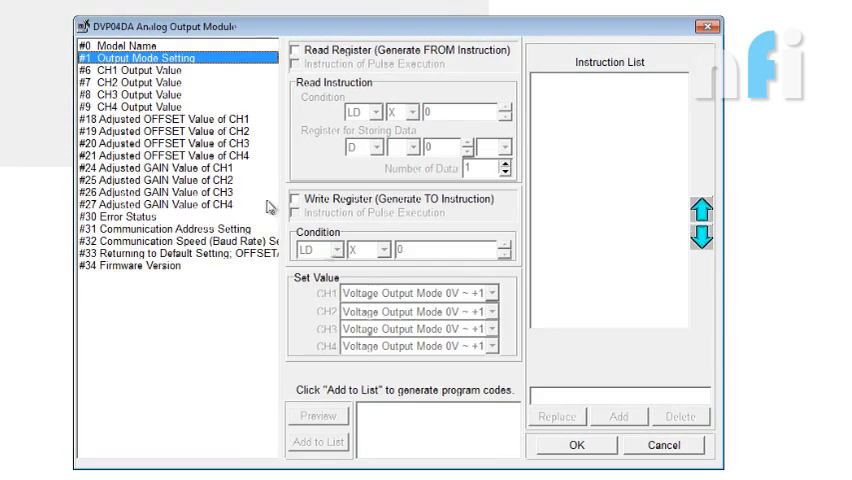
pyautogui.click(380, 250)
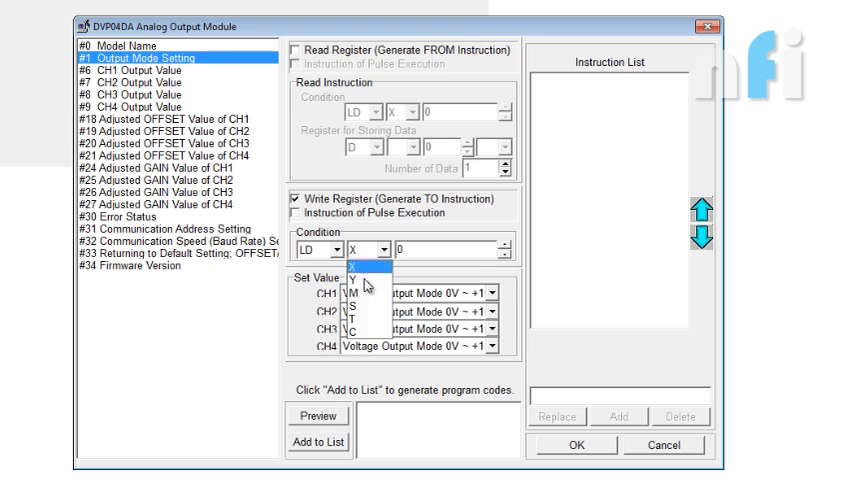
pyautogui.click(352, 294)
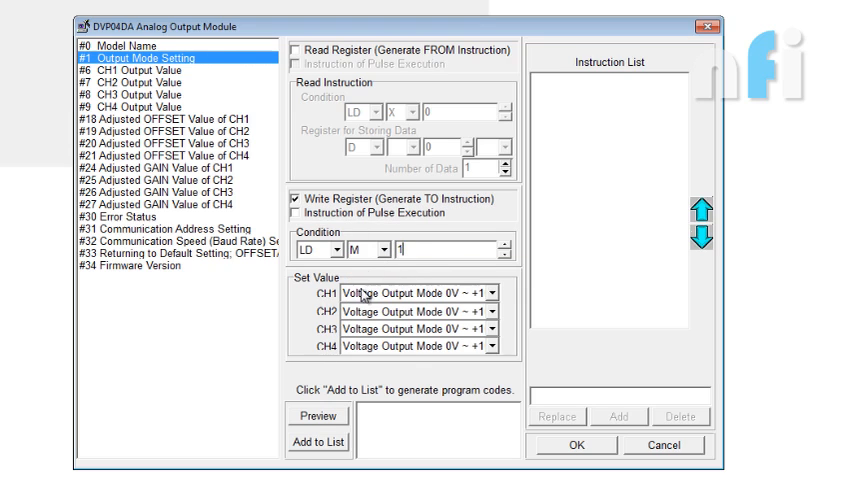
pyautogui.click(320, 440)
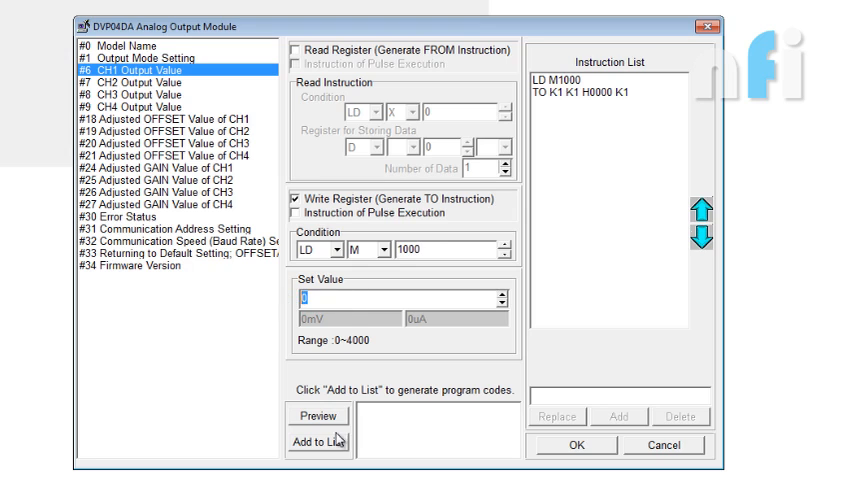
pyautogui.click(320, 442)
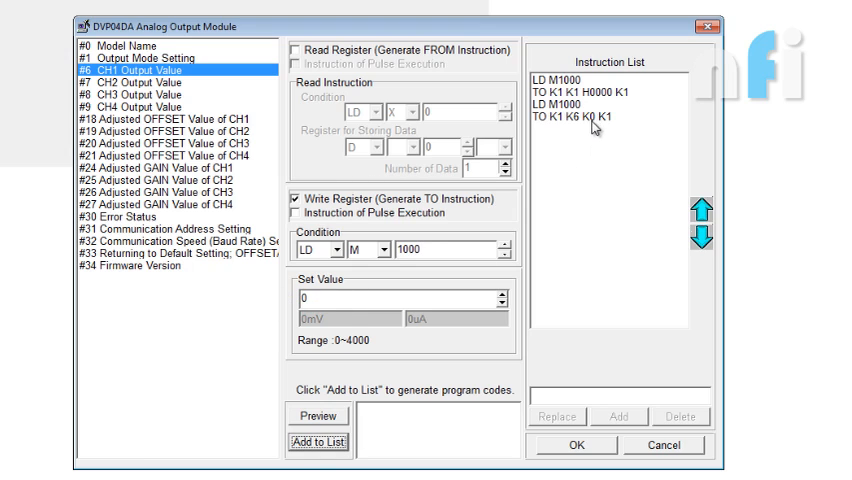
# Step: Select the channel 1 gain register #24, enable writing it and enter 100
pyautogui.click(160, 122)
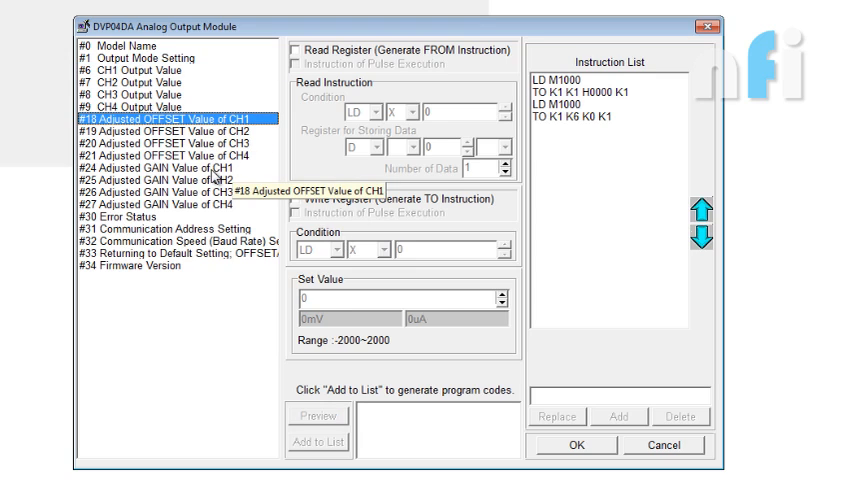
pyautogui.click(180, 168)
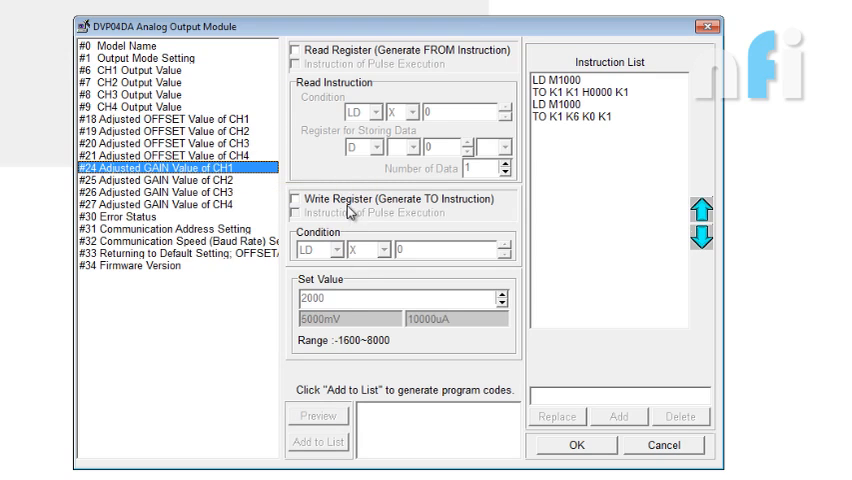
pyautogui.click(294, 200)
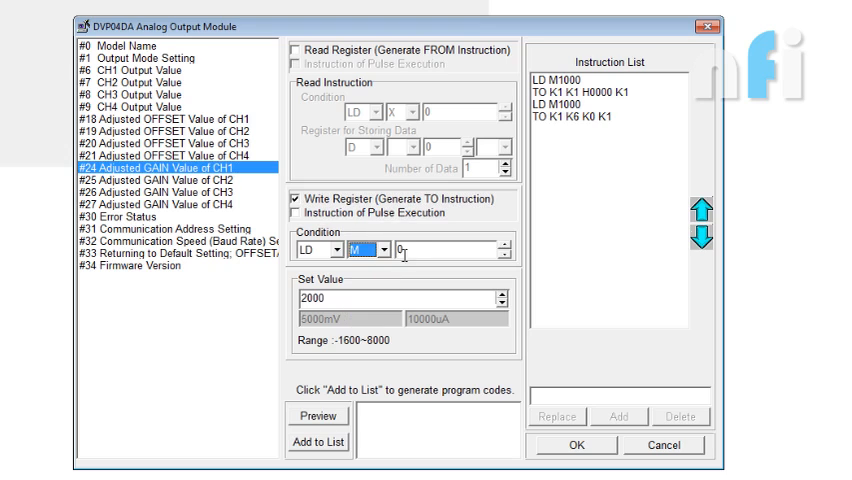
pyautogui.write('100')
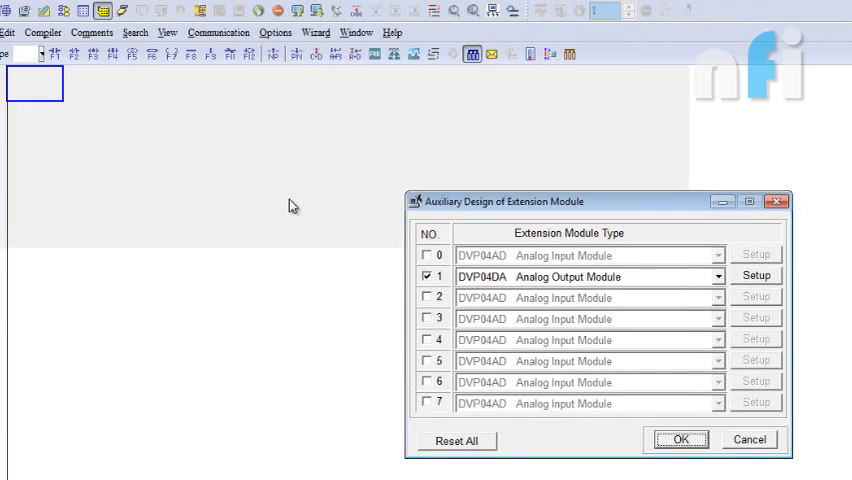
# Step: Insert the module ladder code, comment the rungs 'Input M' and 'Channel', and have channel 1 read from D0
pyautogui.click(678, 440)
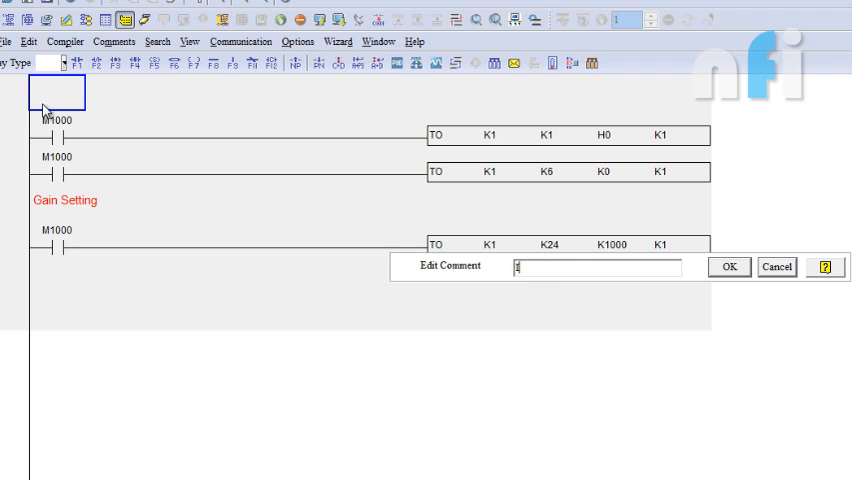
pyautogui.write('Input M')
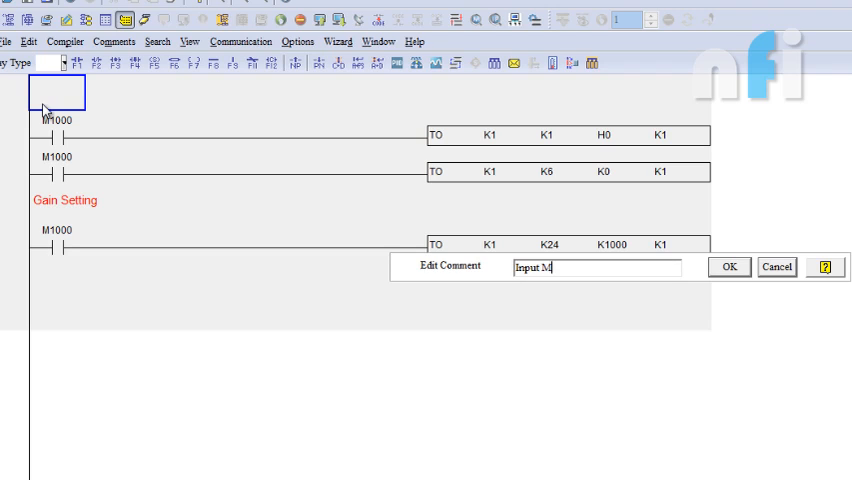
pyautogui.click(728, 268)
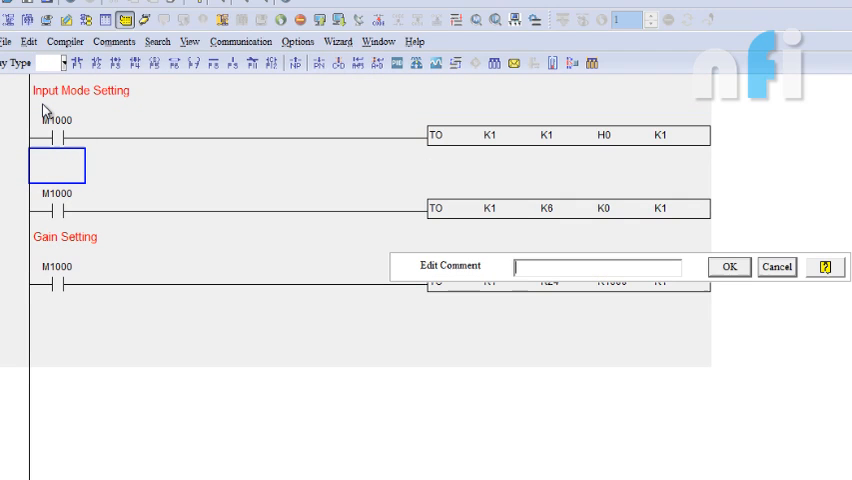
pyautogui.write('Channel 1 Output Value')
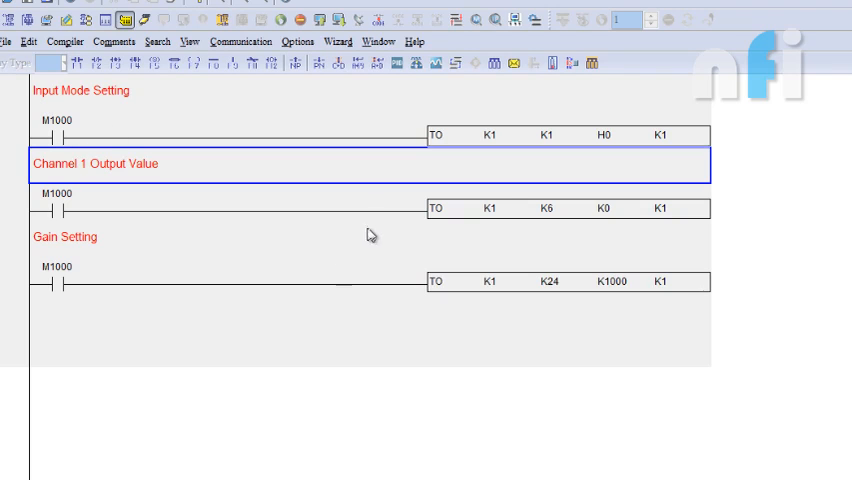
pyautogui.doubleClick(544, 208)
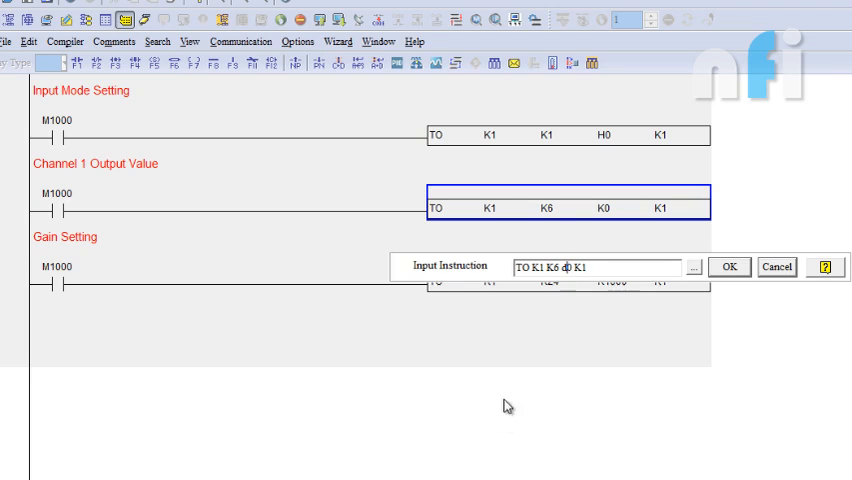
pyautogui.click(728, 268)
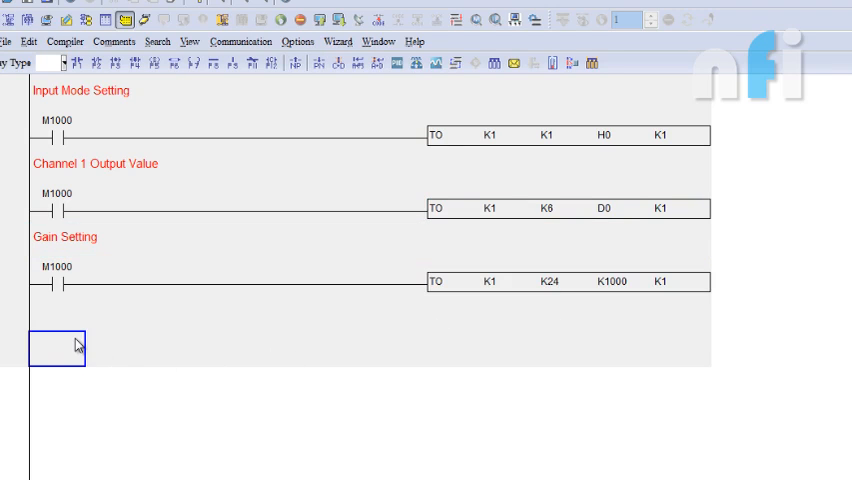
# Step: Download the ladder program to the PLC and start online ladder monitoring
pyautogui.click(140, 22)
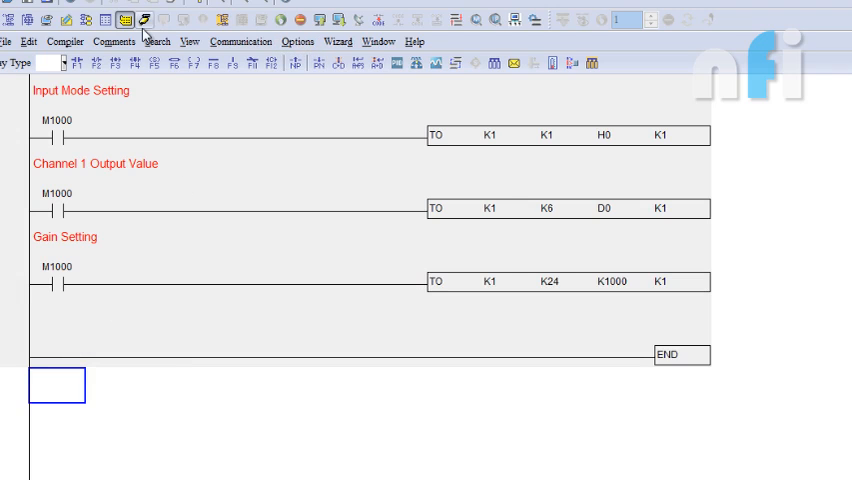
pyautogui.click(140, 22)
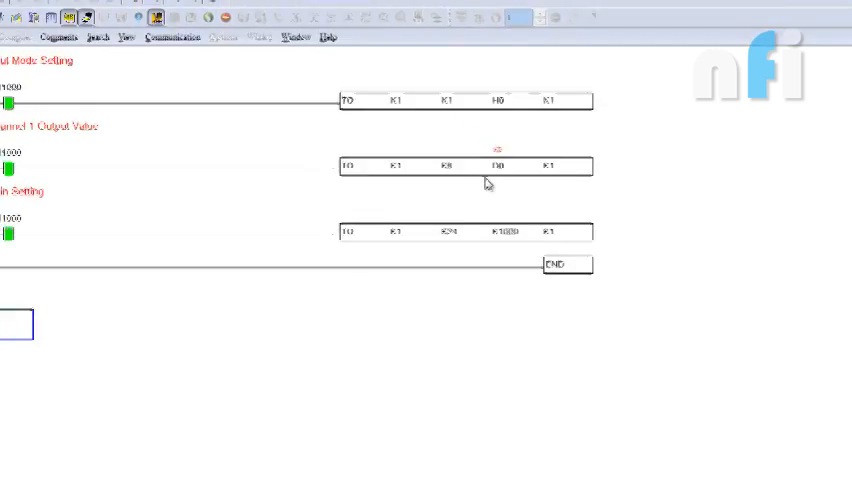
# Step: Bring up the Enter Present Value dialog for register D0, ready for a new value
pyautogui.doubleClick(490, 168)
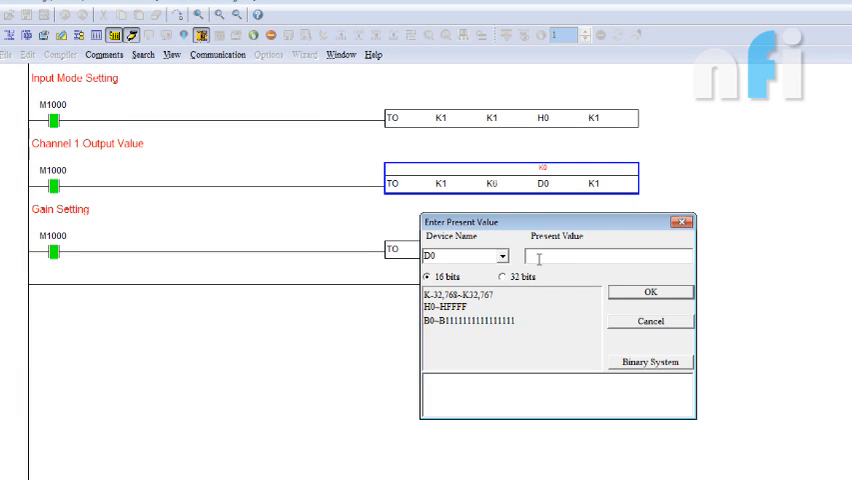
pyautogui.click(652, 292)
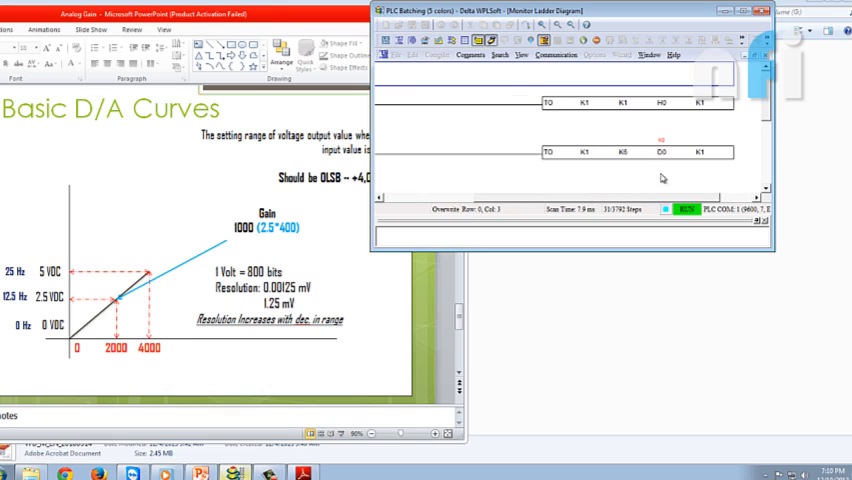
# Step: Focus the monitor window to reach D0 on the Channel 1 Output Value rung
pyautogui.click(524, 56)
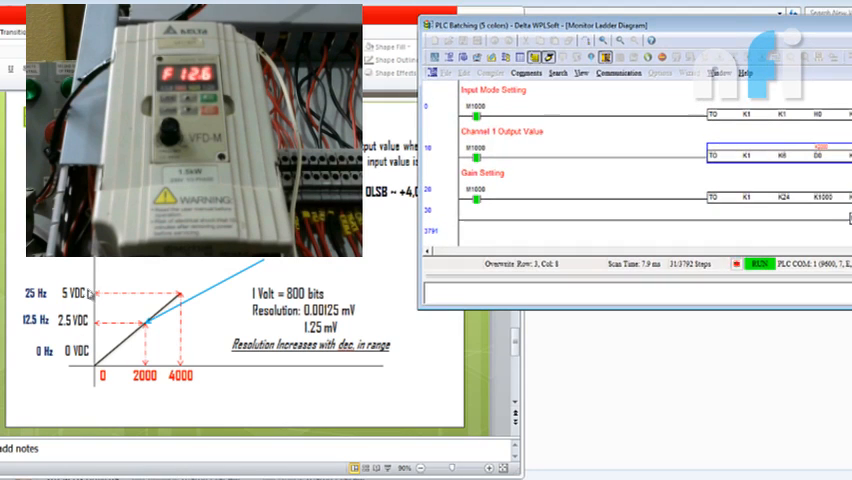
pyautogui.moveTo(38, 328)
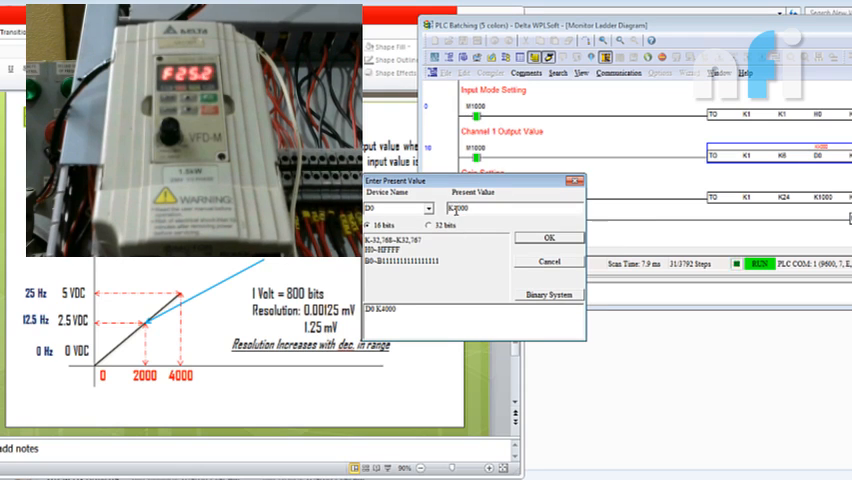
# Step: Write 4000 into D0 for the channel 1 output, then close the value entry
pyautogui.write('4000')
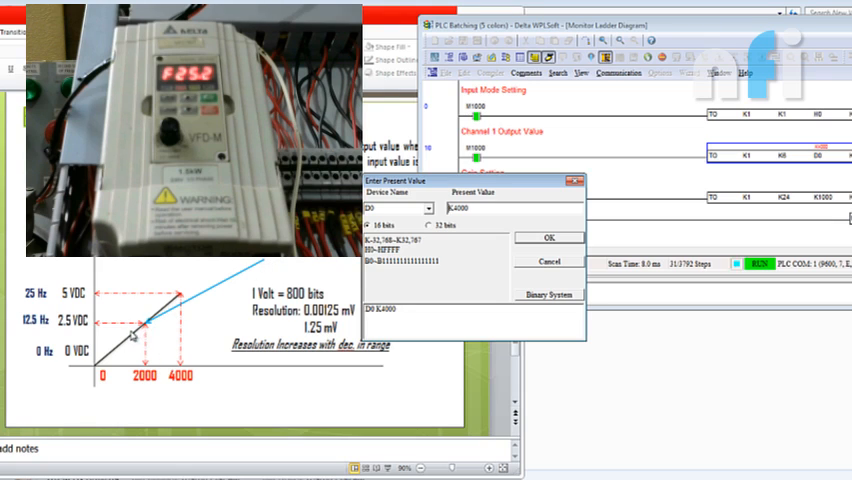
pyautogui.moveTo(212, 308)
pyautogui.write('3')
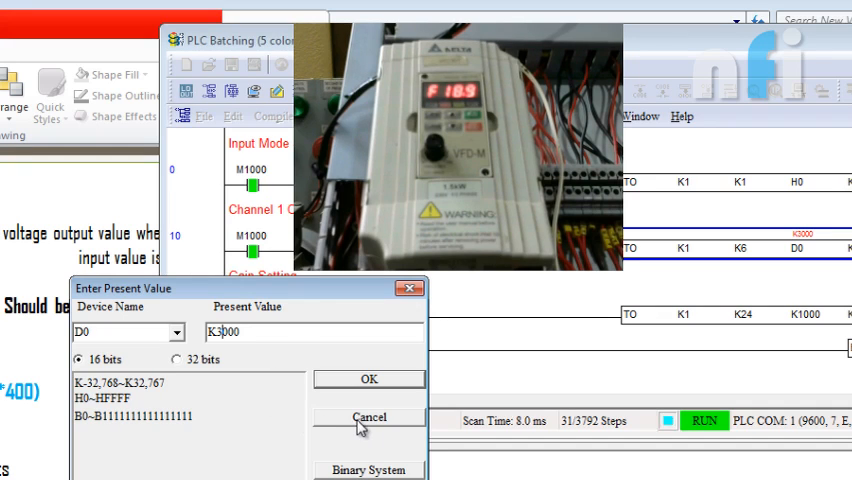
pyautogui.click(368, 416)
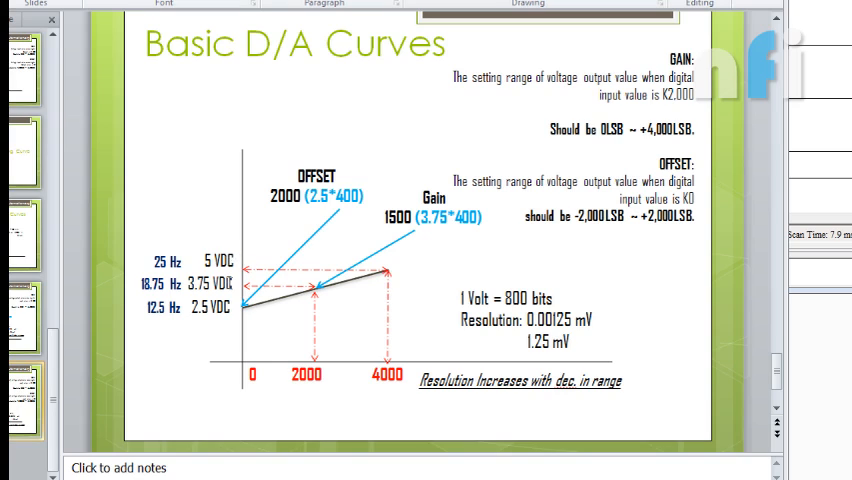
pyautogui.moveTo(304, 412)
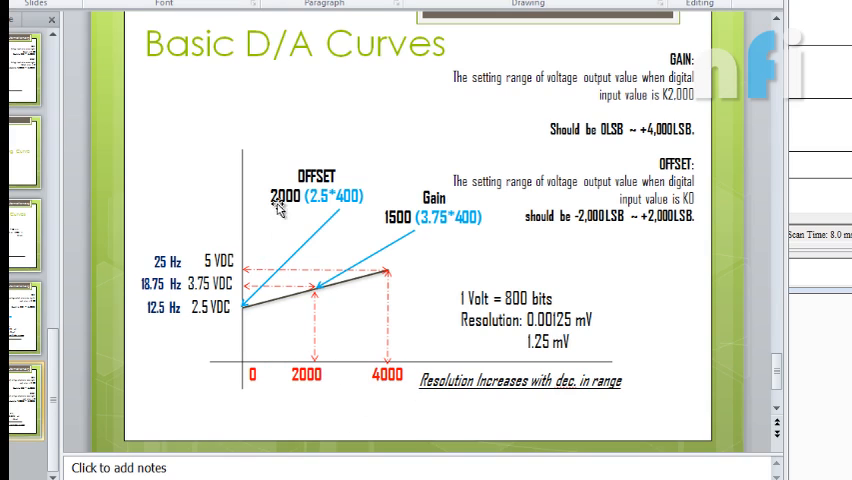
pyautogui.moveTo(300, 210)
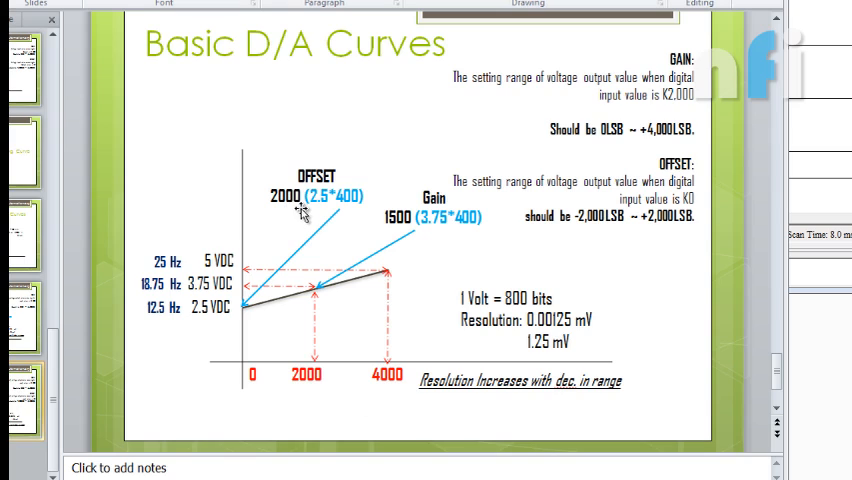
pyautogui.moveTo(240, 296)
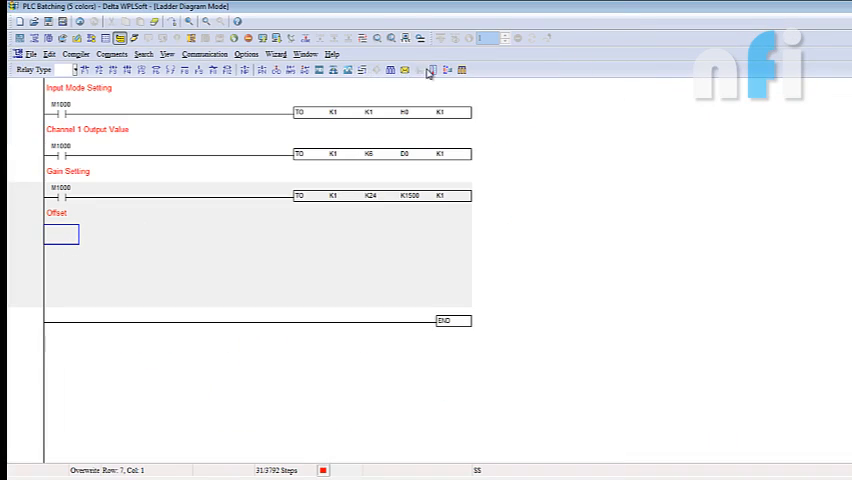
# Step: Use the DVP04DA wizard to write an adjusted offset of 2000 for channel 1
pyautogui.click(392, 70)
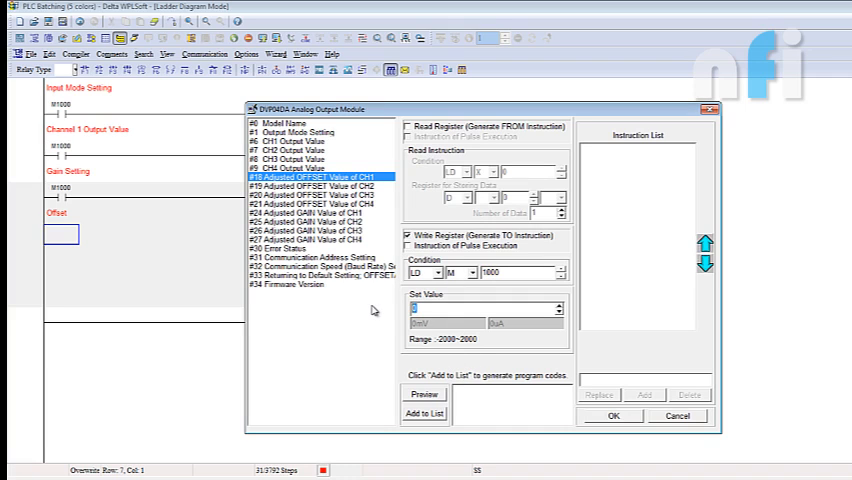
pyautogui.write('2000')
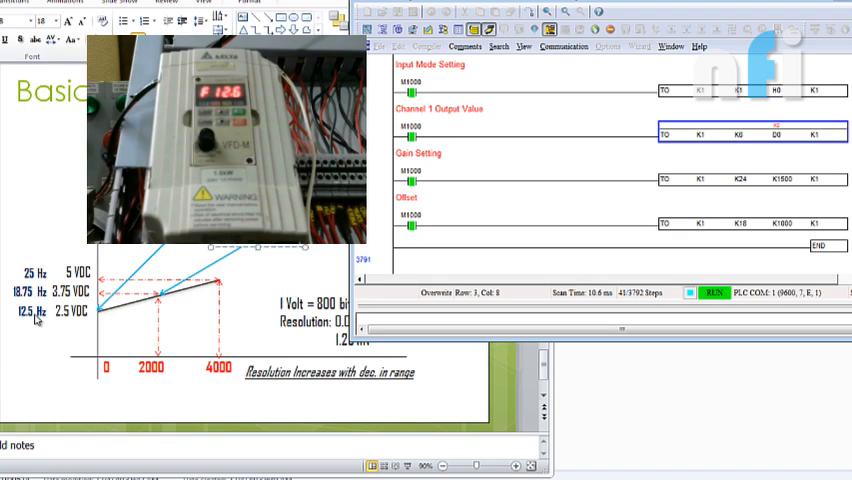
pyautogui.moveTo(784, 158)
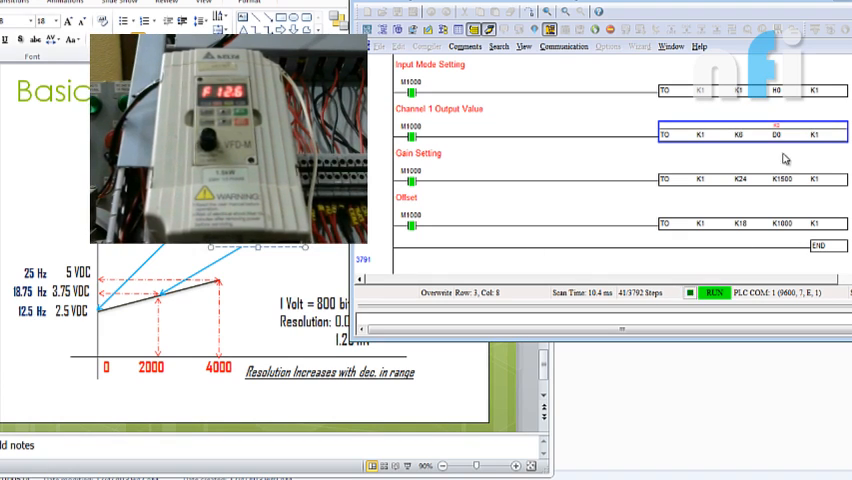
# Step: Write k2000 into D0 to test the offset output, then close the value entry
pyautogui.doubleClick(778, 136)
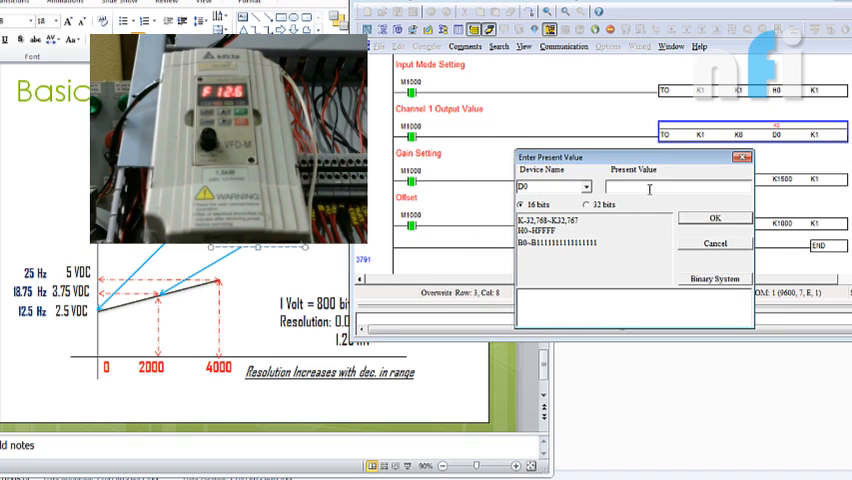
pyautogui.write('k2000')
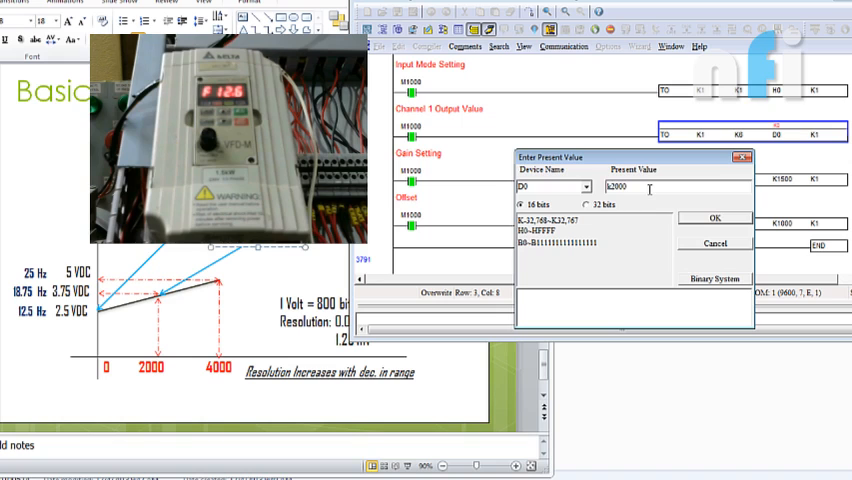
pyautogui.click(706, 220)
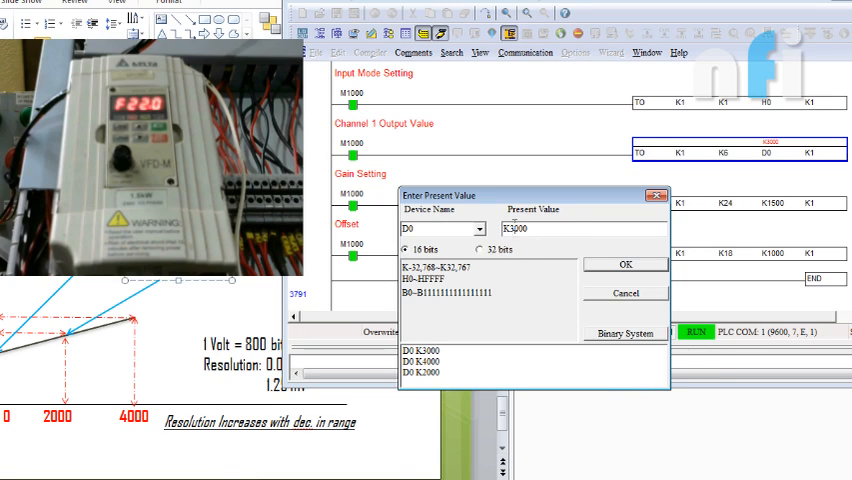
pyautogui.click(624, 264)
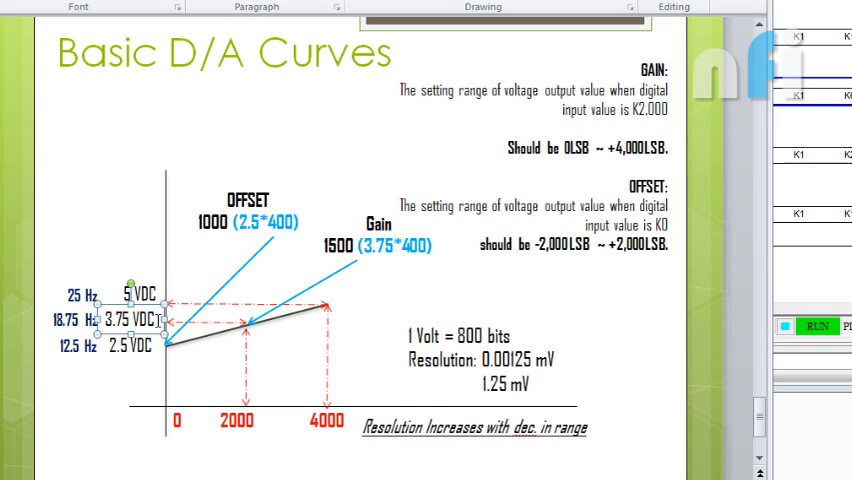
# Step: Step back to the gain curve slide, then jump to the Analog Signal Processing title slide
pyautogui.click(248, 224)
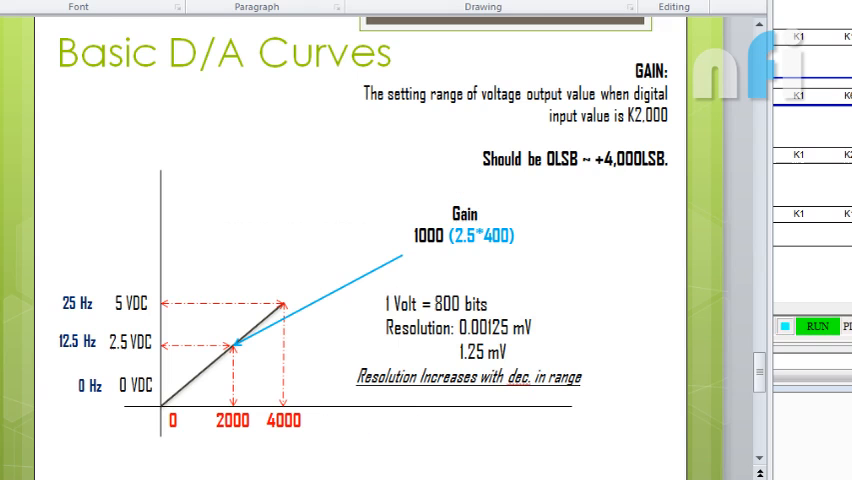
pyautogui.moveTo(424, 268)
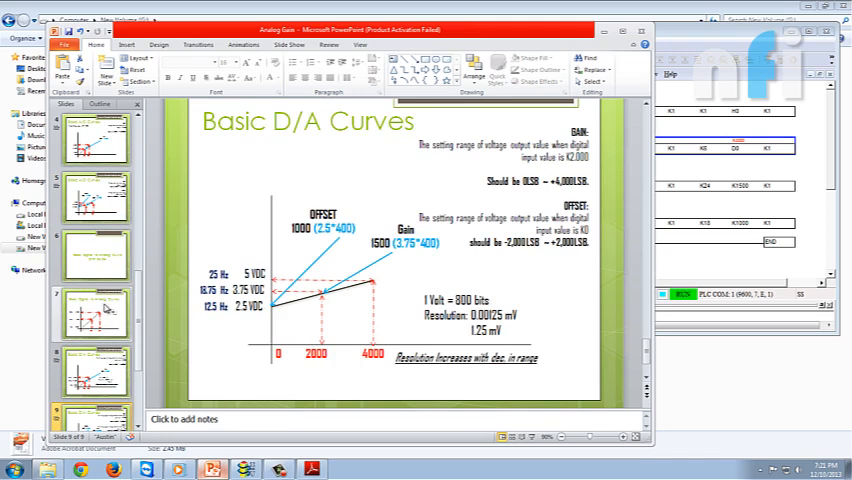
pyautogui.click(96, 140)
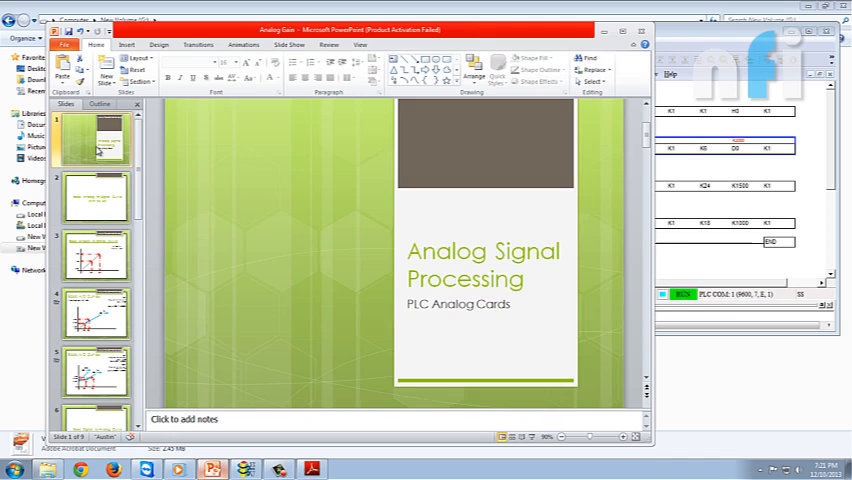